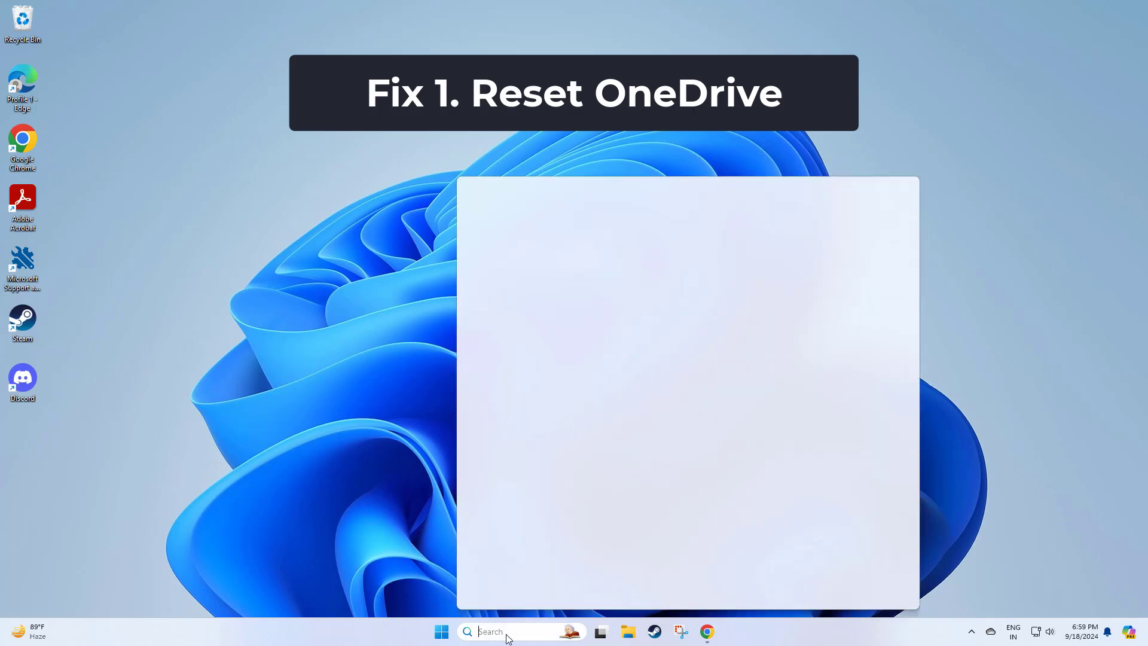
- Run 'onedrive.exe /reset' from the Run dialog found via search
type("run")
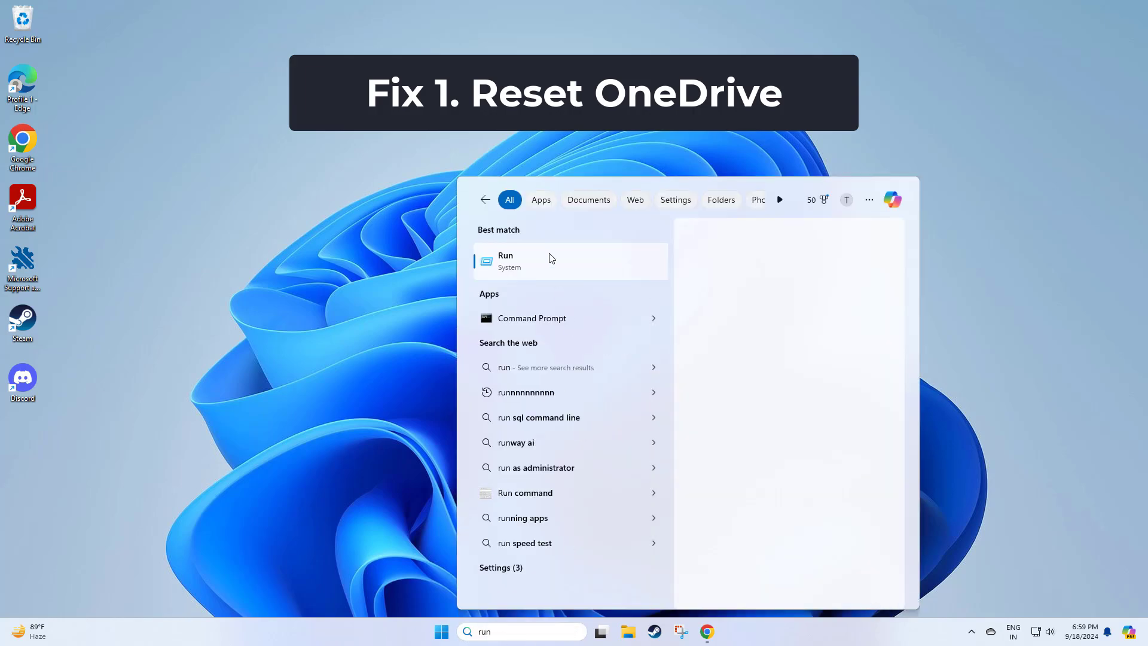
left_click(504, 260)
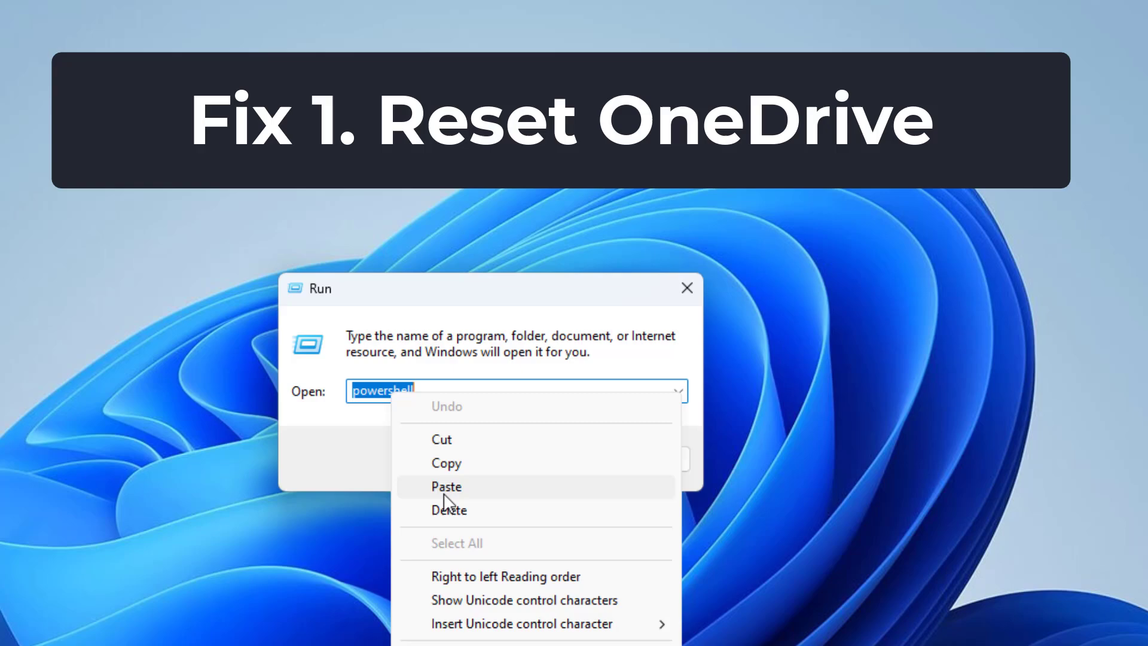
left_click(446, 486)
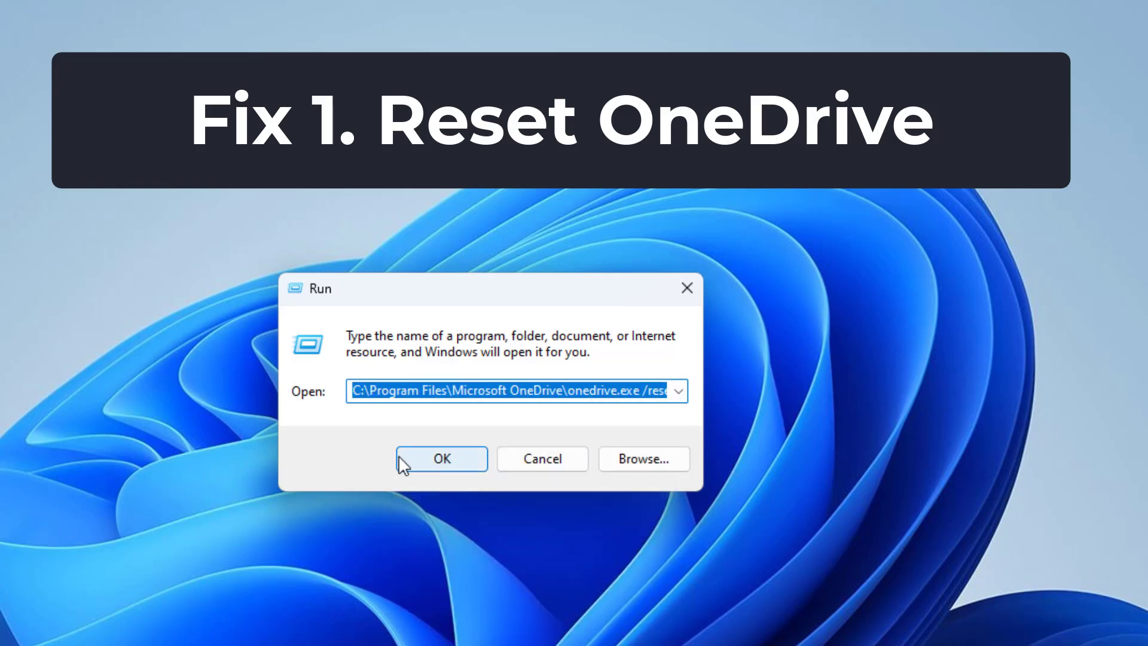
left_click(440, 458)
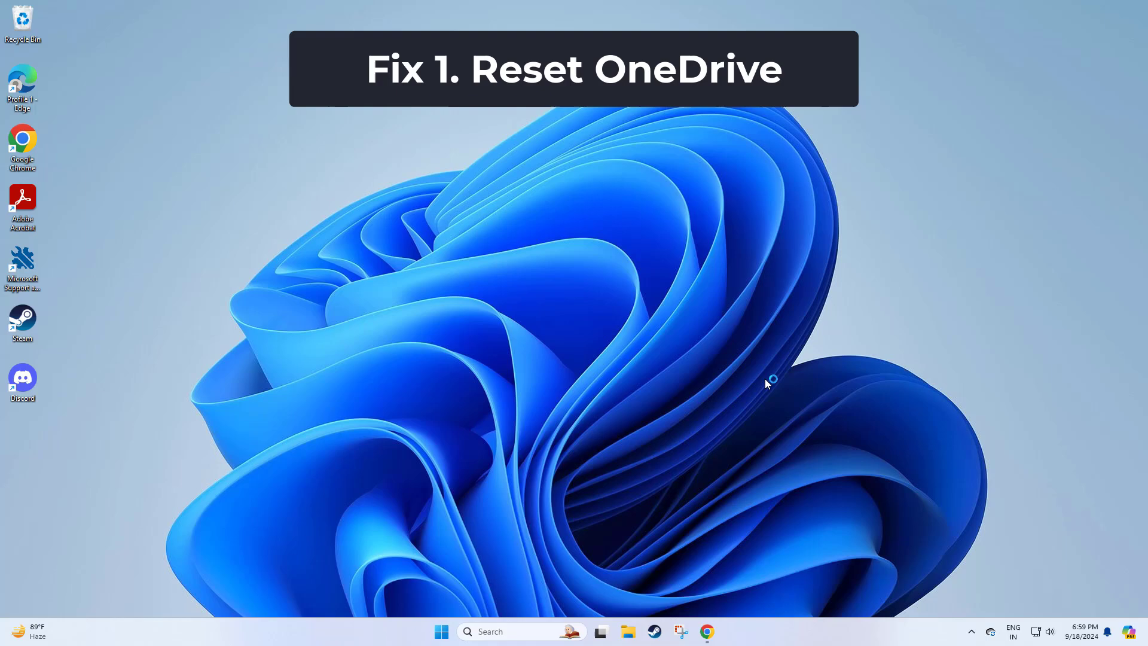
- Dismiss the OneDrive 'Reset completed' notice and close the OneDrive folder window
left_click(627, 631)
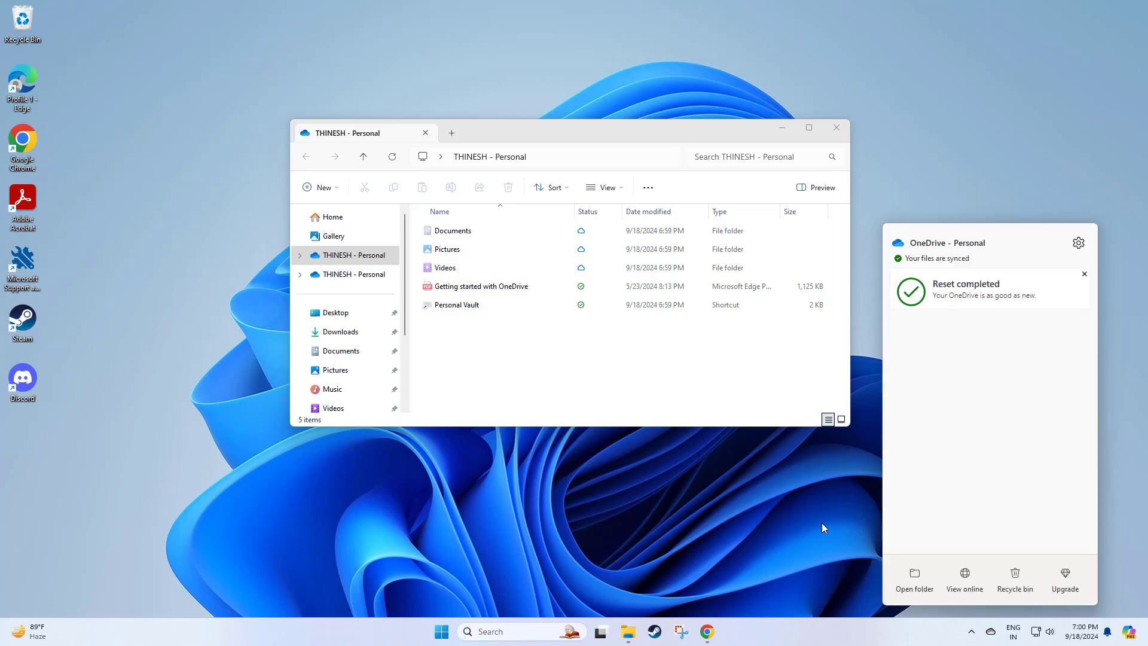
left_click(1084, 274)
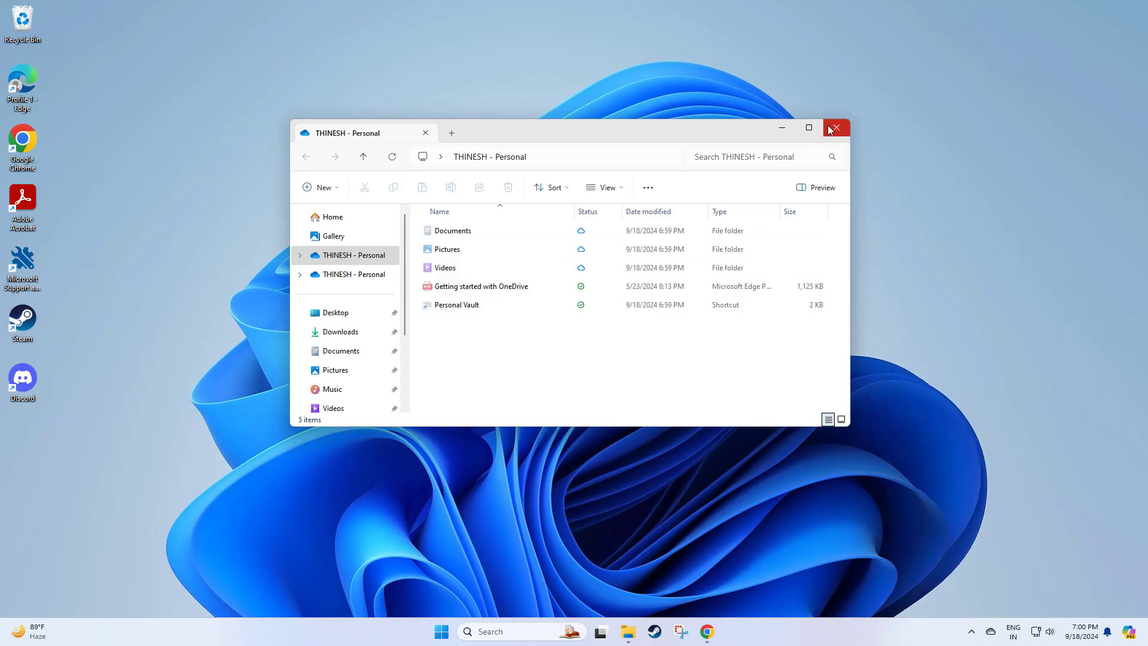
left_click(837, 127)
type("firewall")
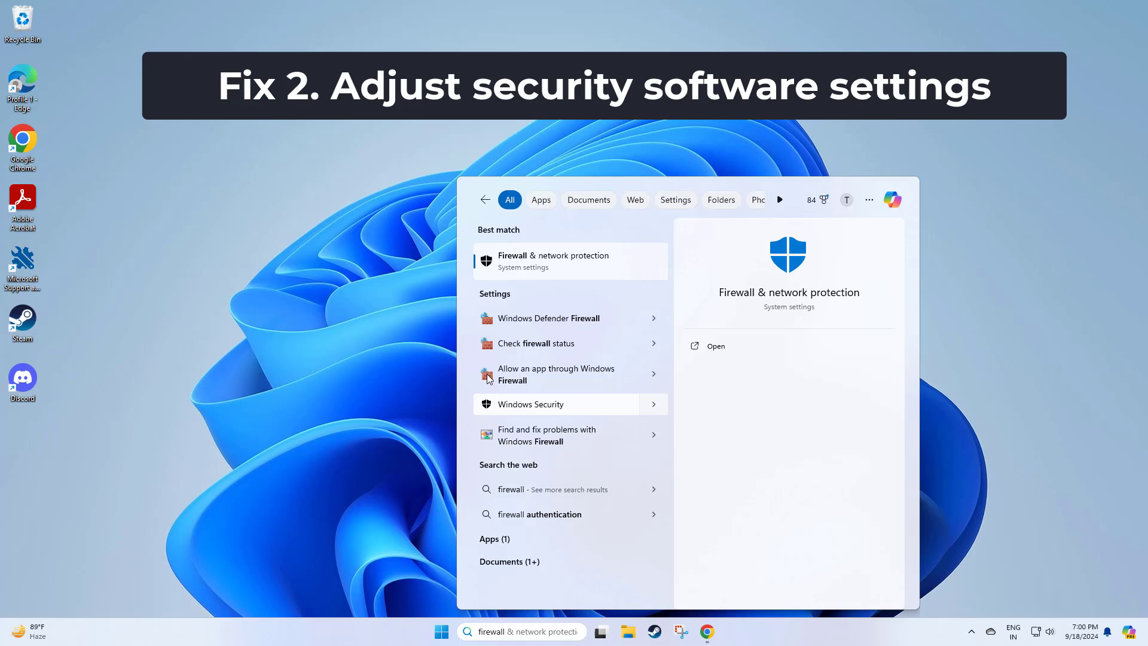
mouse_move(561, 260)
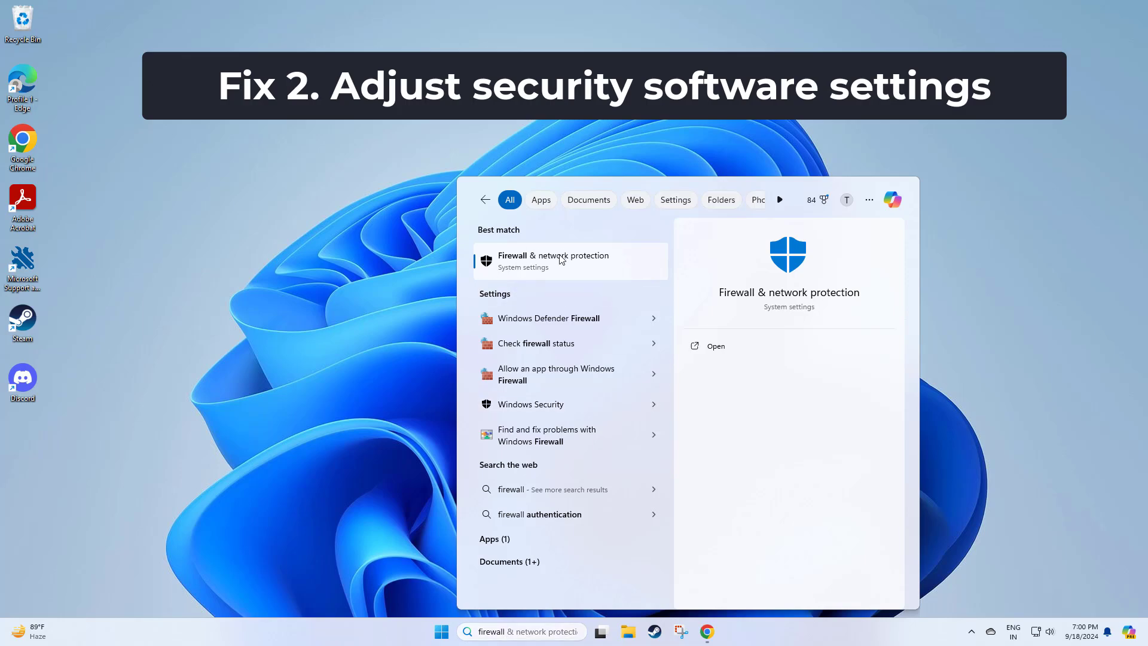
- Go from Firewall & network protection to the 'Allow an app through firewall' list
left_click(553, 260)
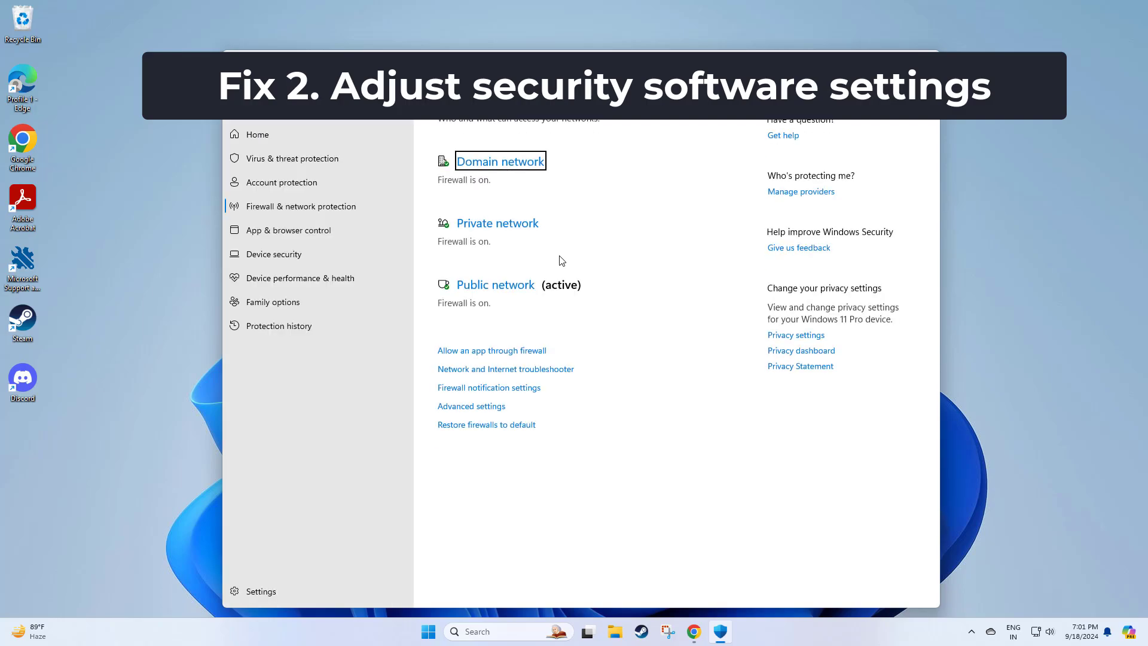
mouse_move(565, 257)
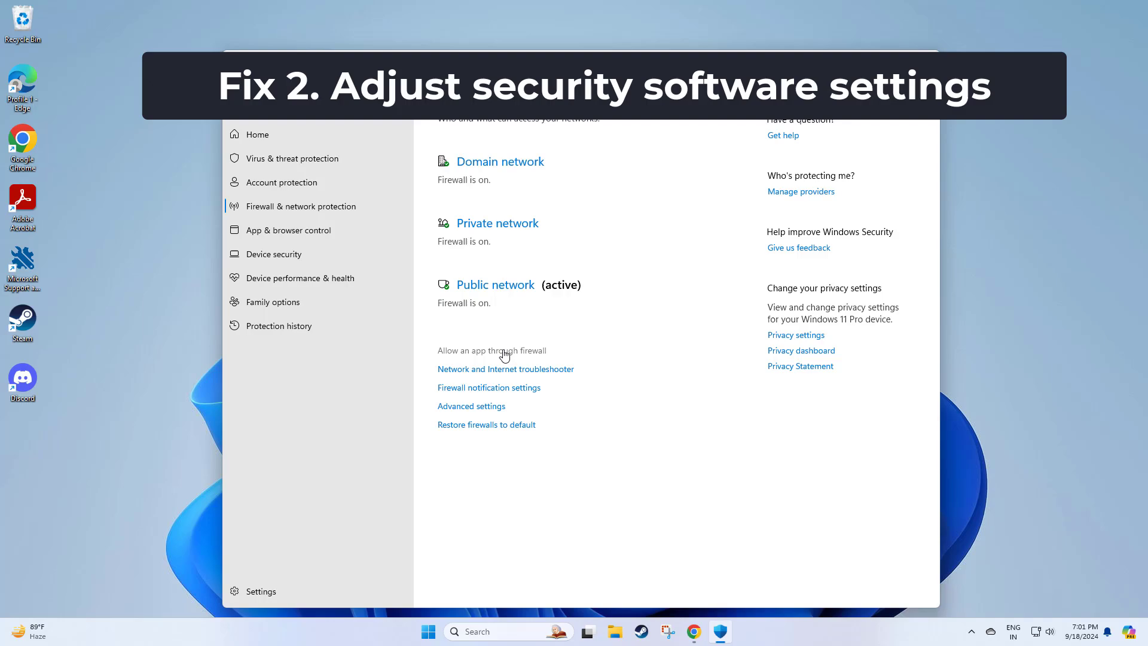
left_click(492, 350)
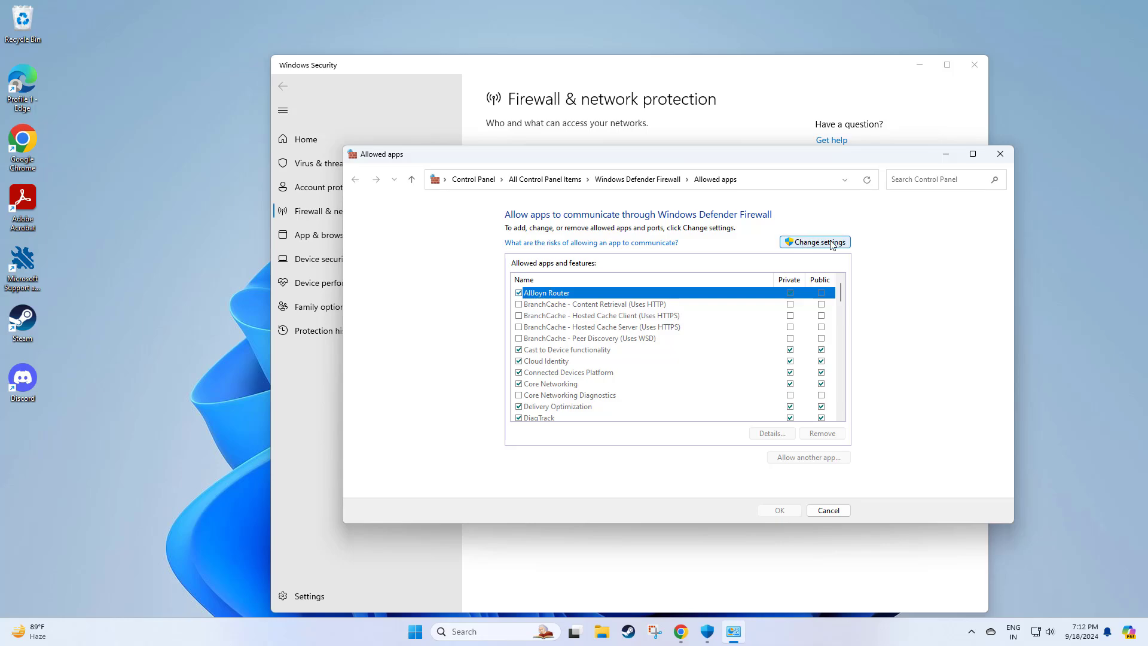
- Unlock the allowed apps list, start Allow another app and browse to This PC
left_click(814, 241)
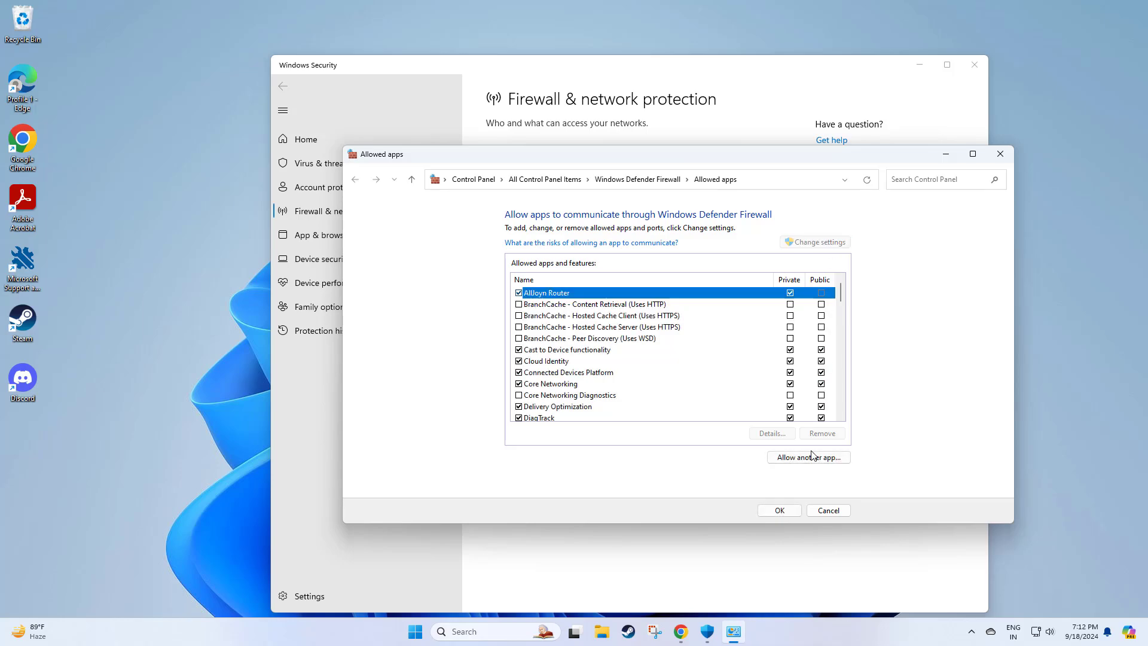
left_click(809, 456)
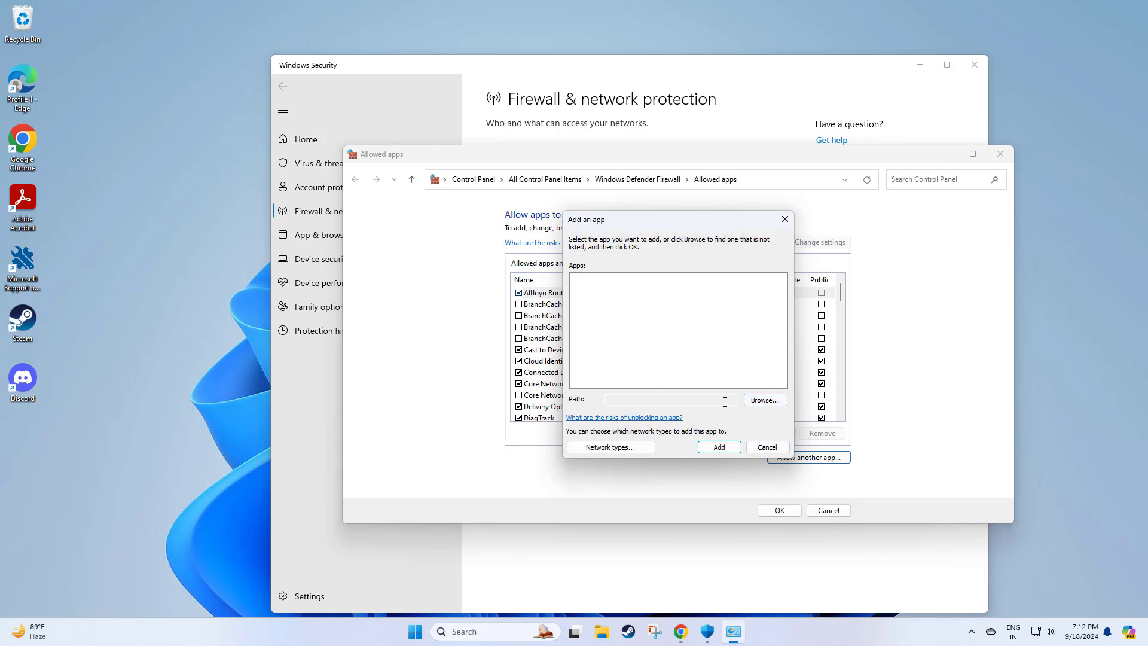
left_click(763, 400)
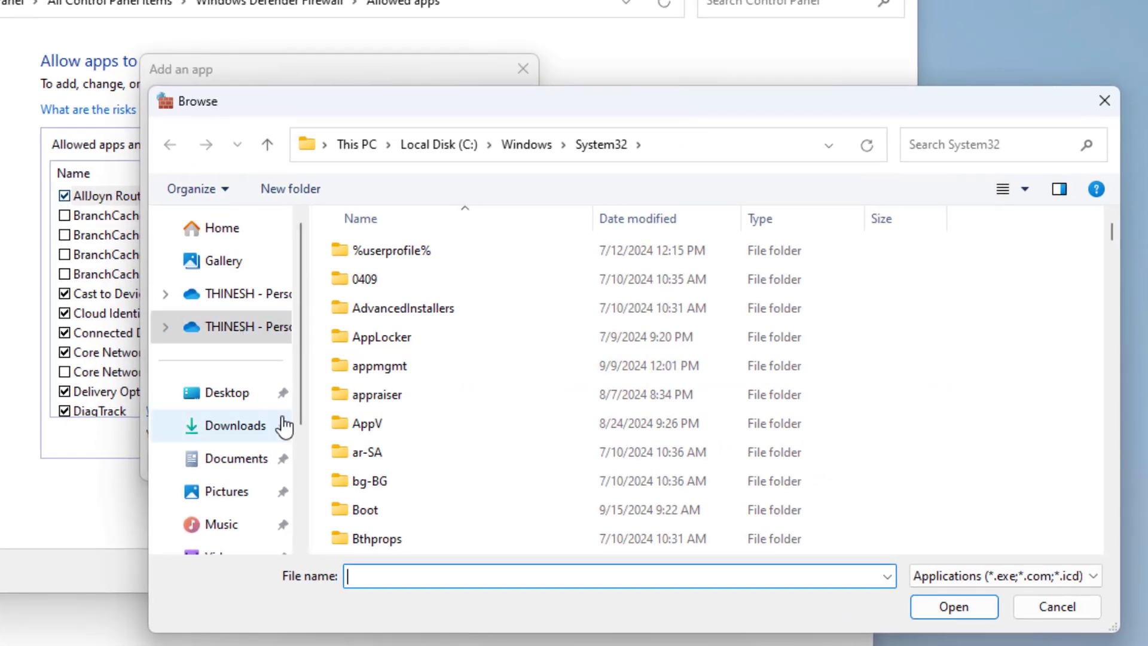
left_click(220, 420)
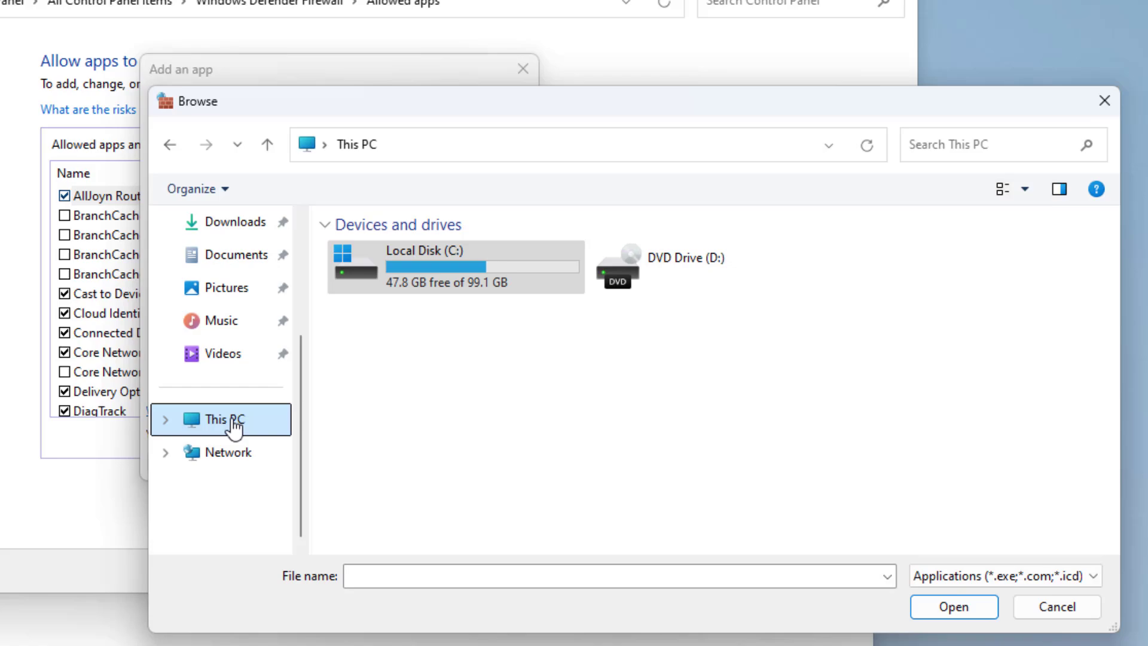
- Select OneDrive from C:\Program Files\Microsoft OneDrive as the app to allow
double_click(456, 267)
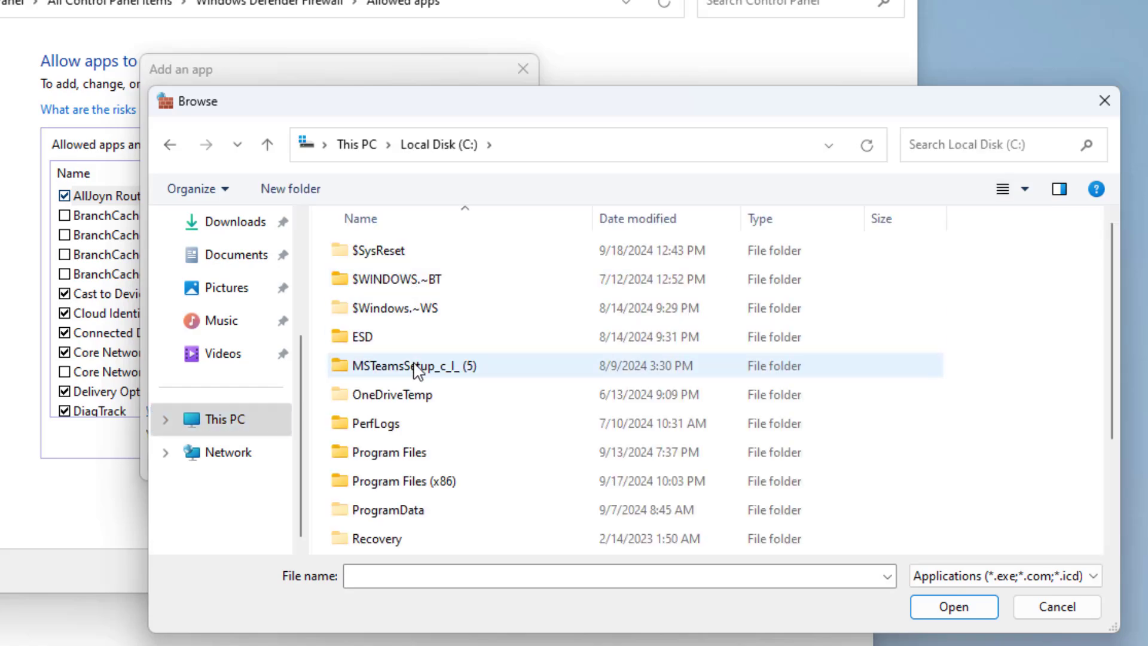
double_click(390, 452)
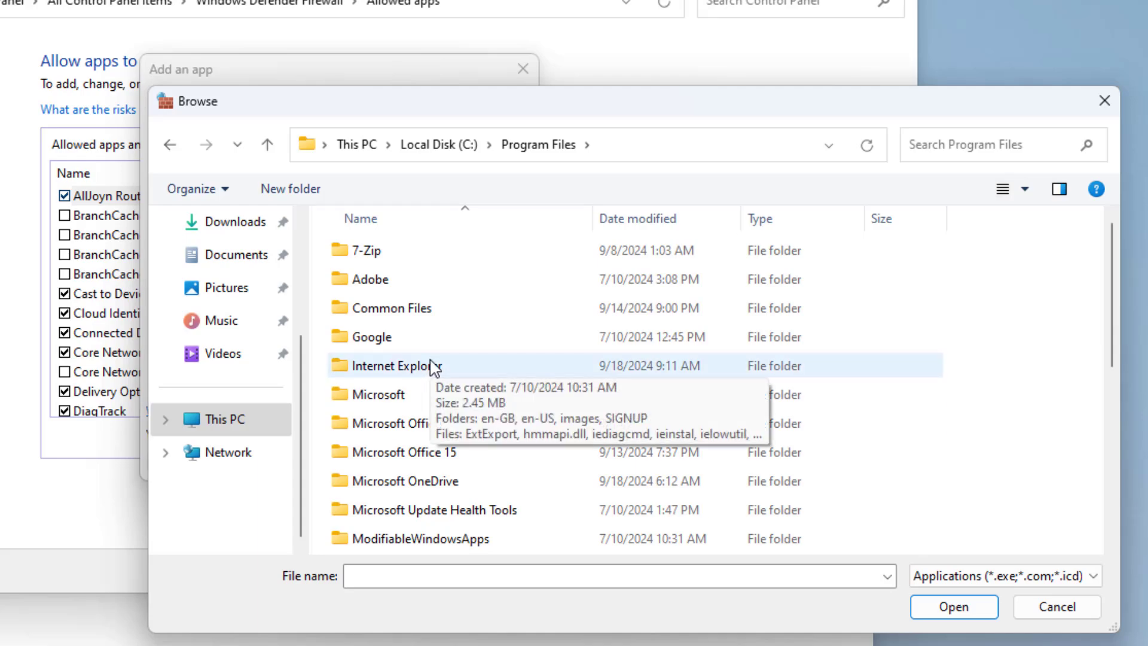
scroll("down", 3)
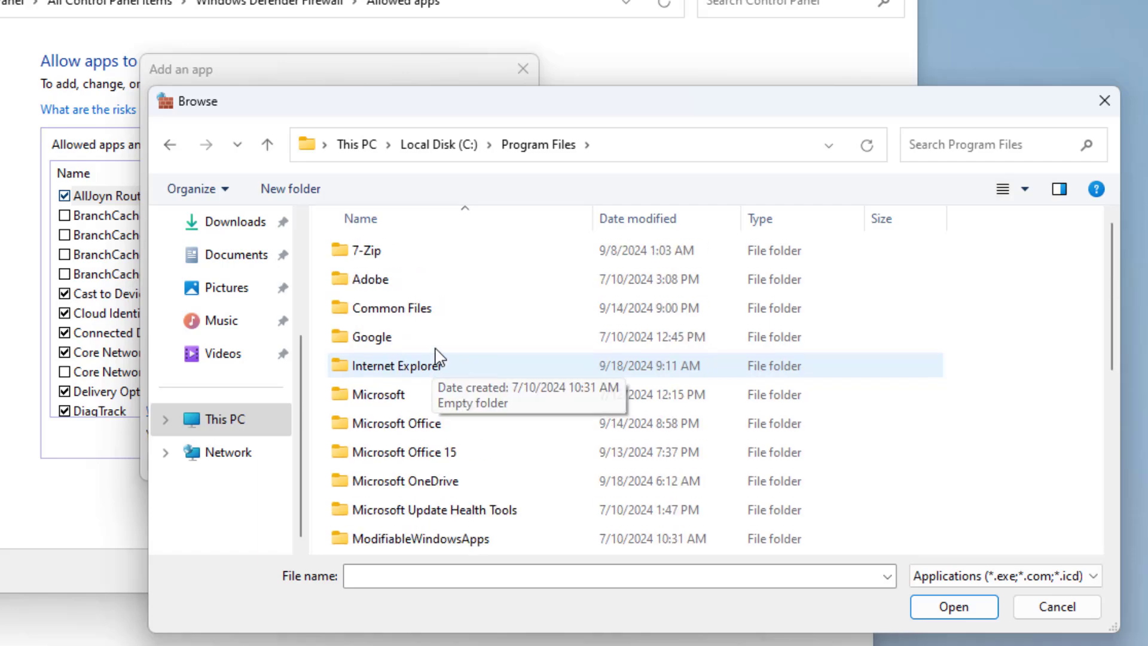
left_click(415, 481)
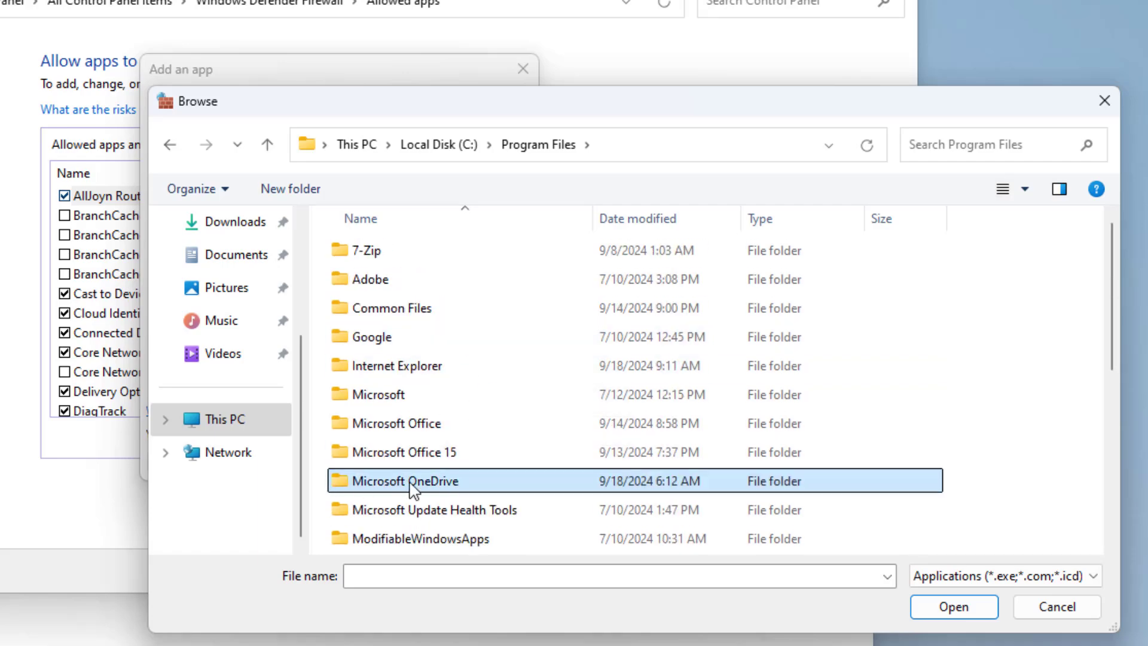
double_click(403, 480)
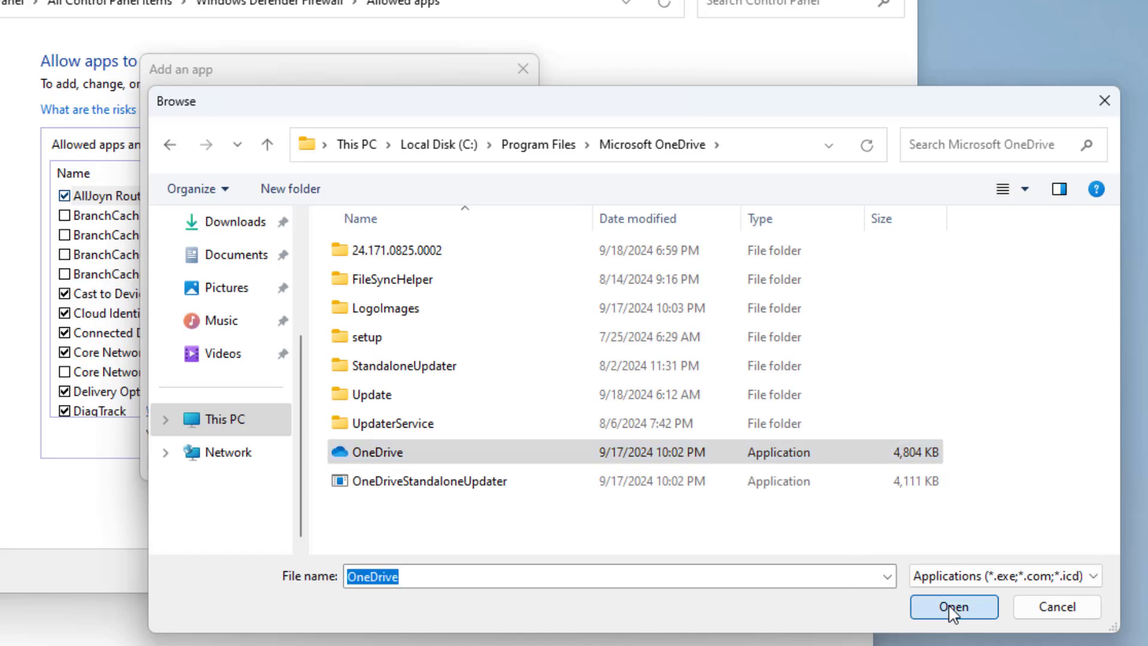
left_click(953, 606)
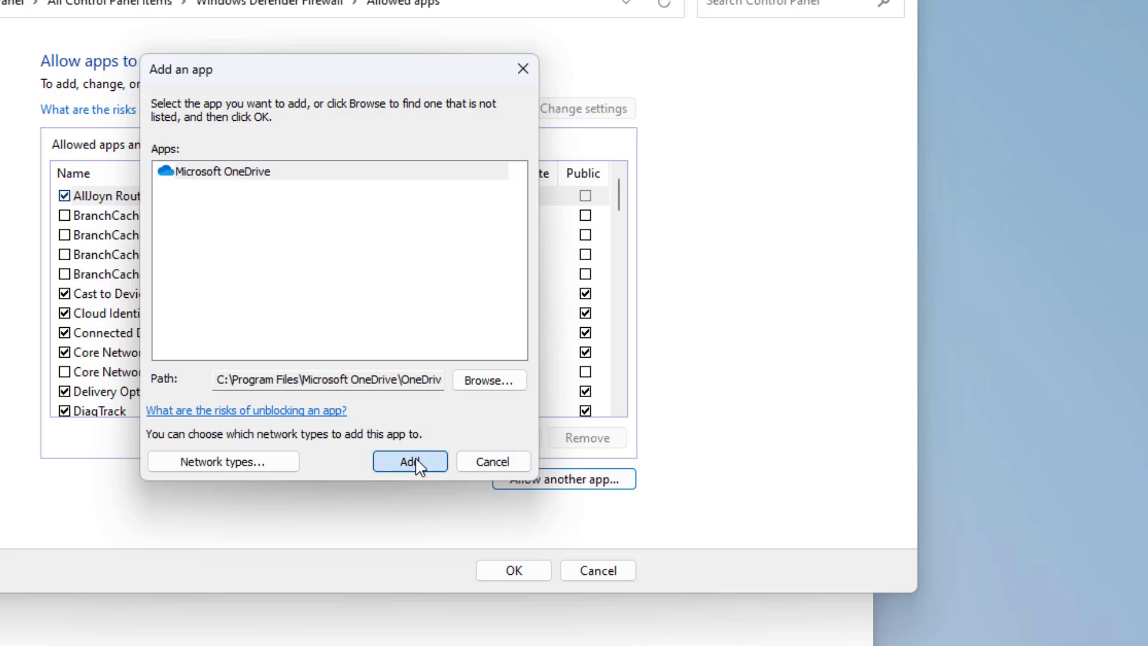
- Add Microsoft OneDrive allowed on private and public networks and save the firewall change
left_click(409, 461)
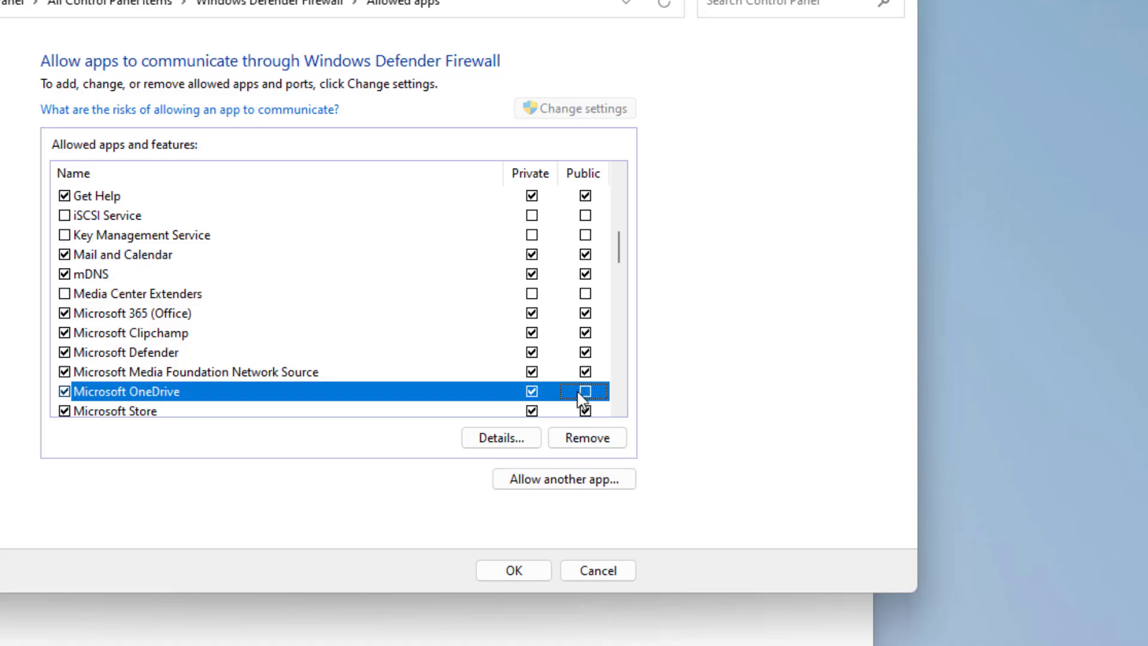
left_click(583, 391)
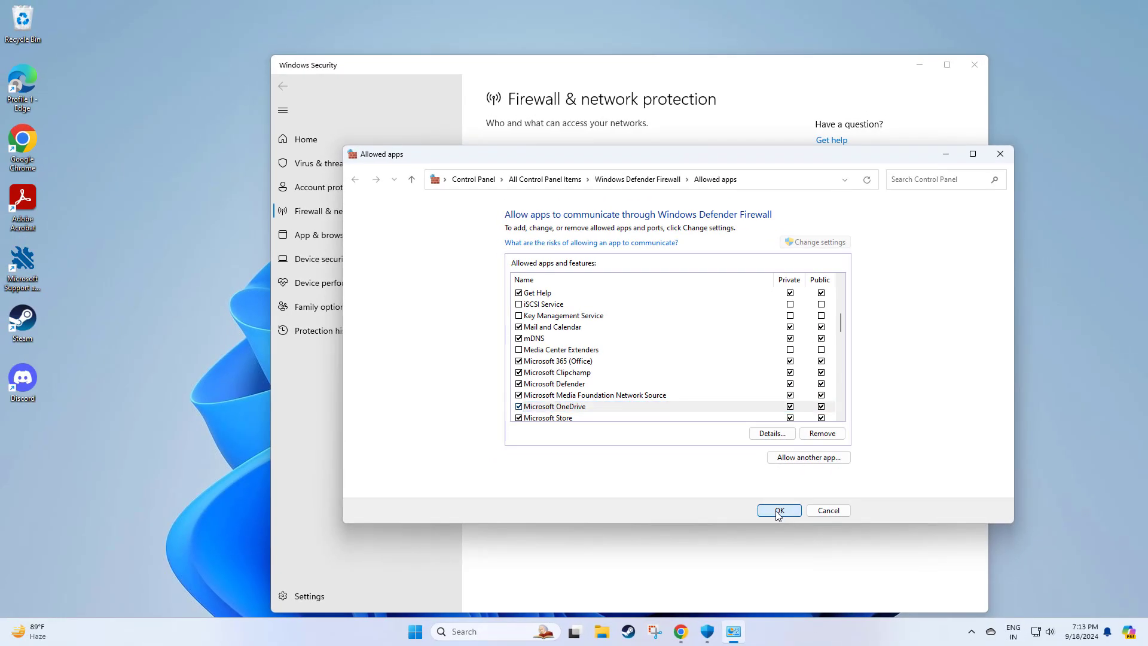
left_click(778, 510)
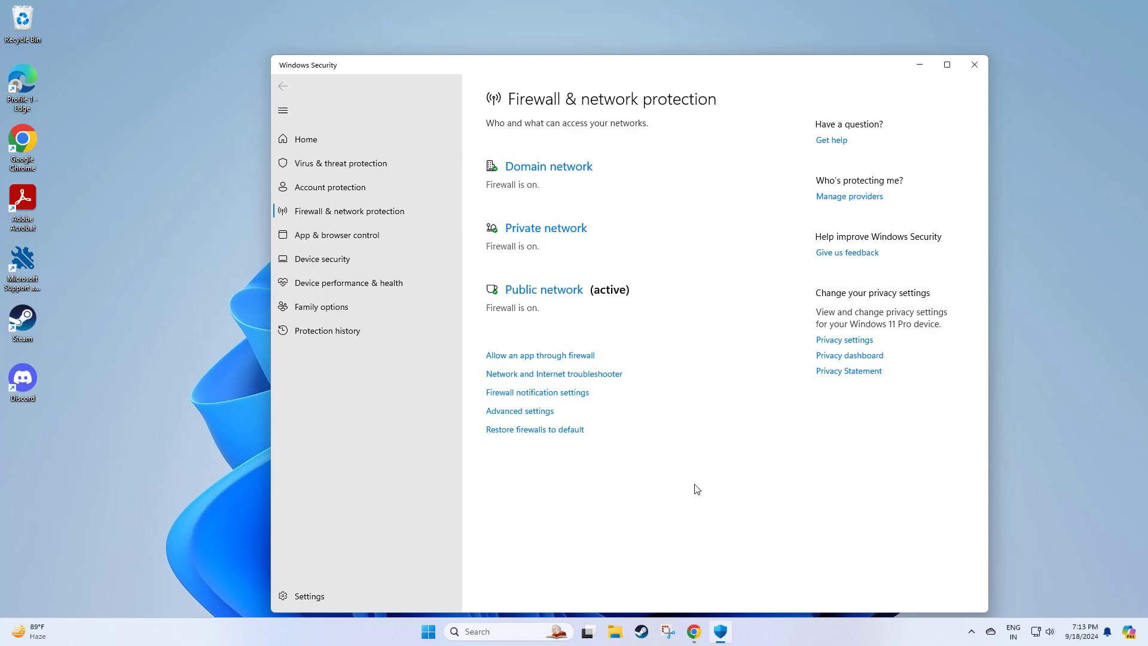
left_click(974, 65)
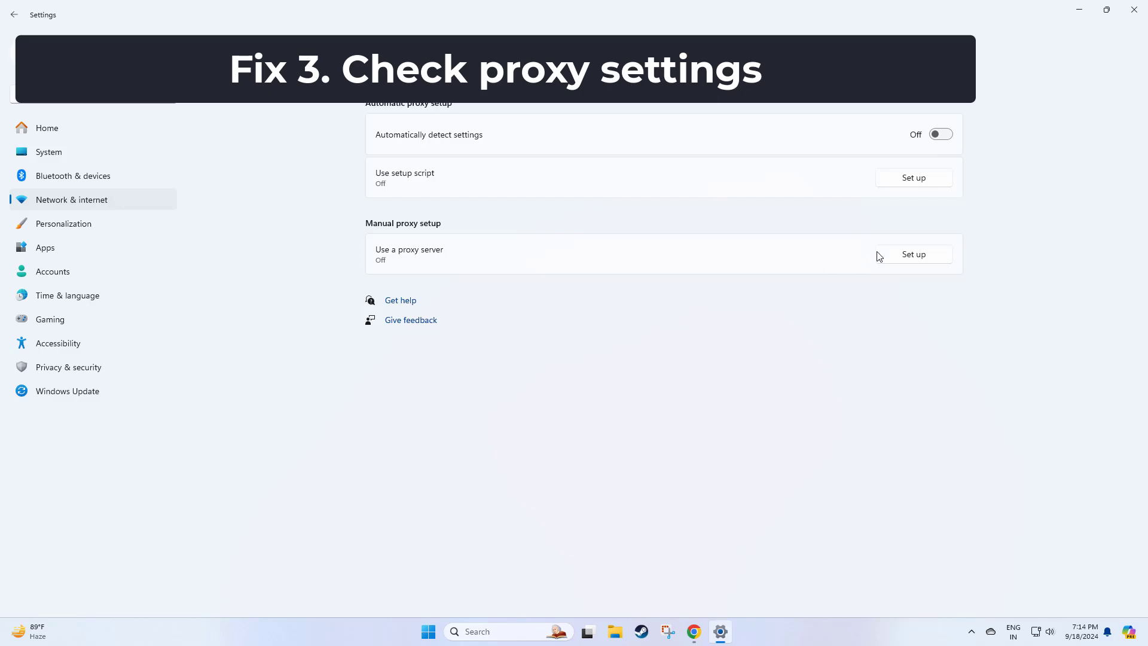
- View the Network & internet Proxy page showing automatic and manual proxy options Off
left_click(912, 254)
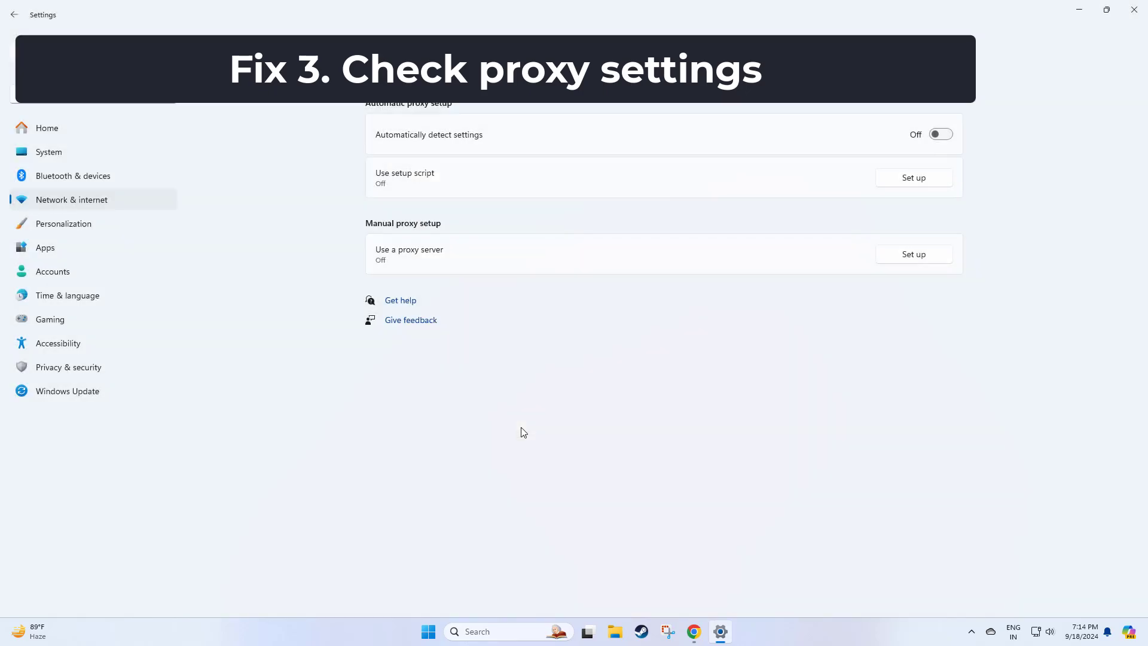
mouse_move(1026, 54)
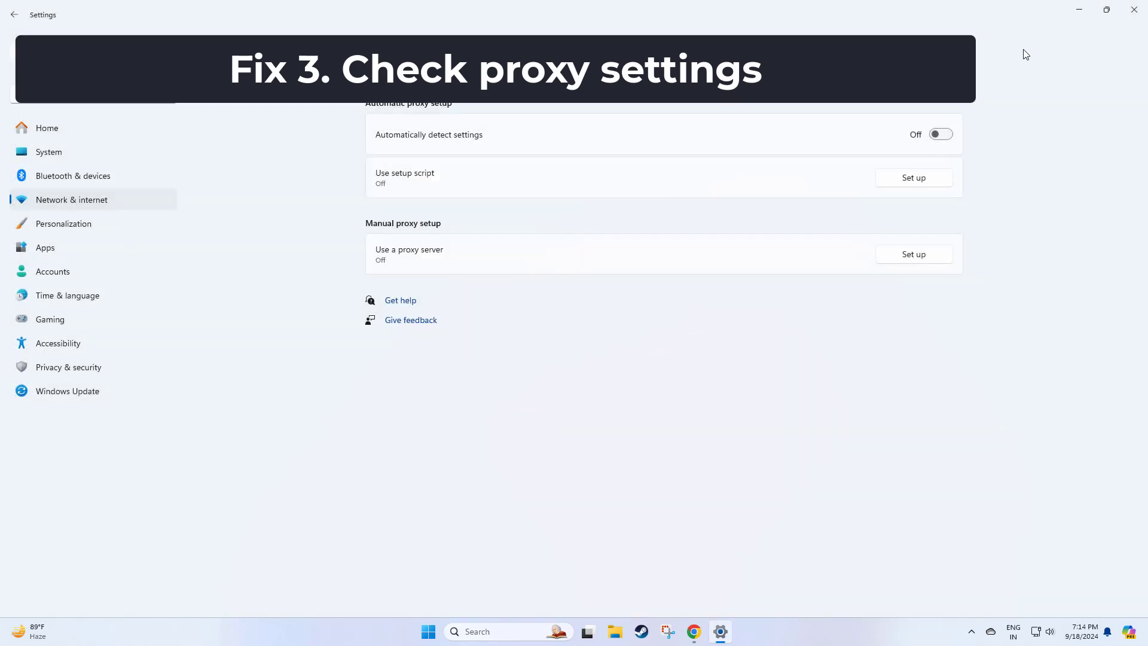